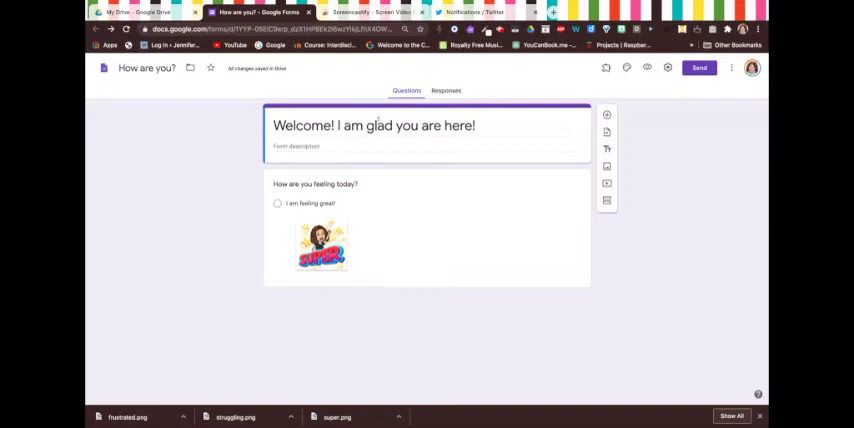
Step: Open the 'How are you feeling today?' question and add the choice 'I am really struggling today'
click(375, 125)
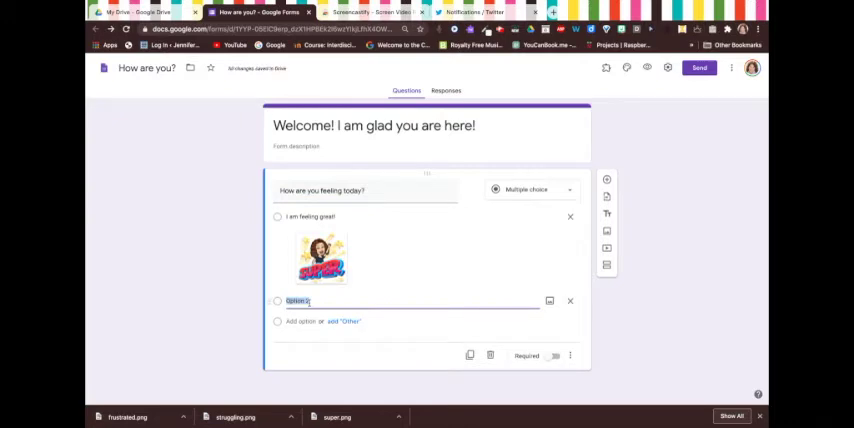
text(6)
text(I am really struggling toda)
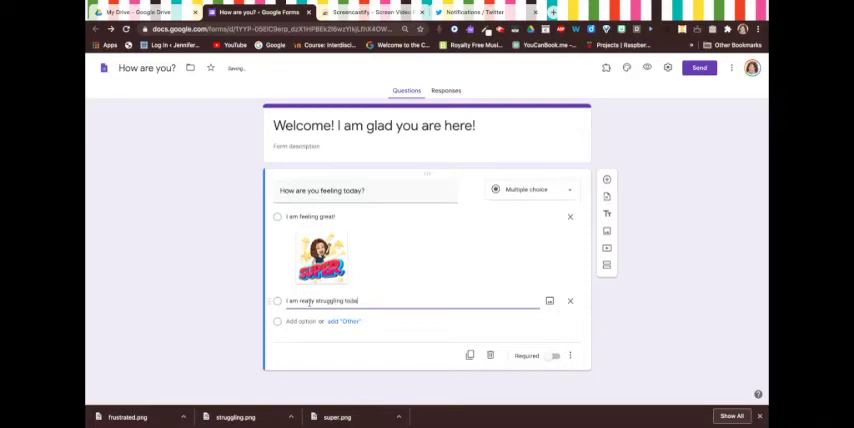
mouse_move(549, 301)
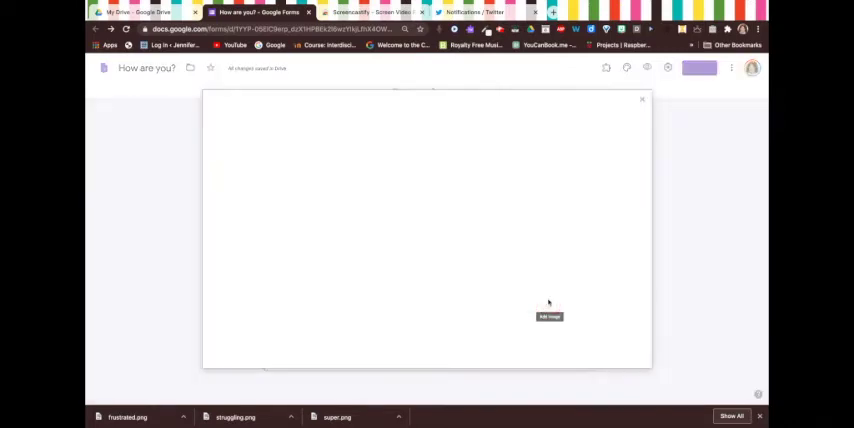
Step: Upload struggling.png from Downloads as the picture for the struggling choice
click(549, 317)
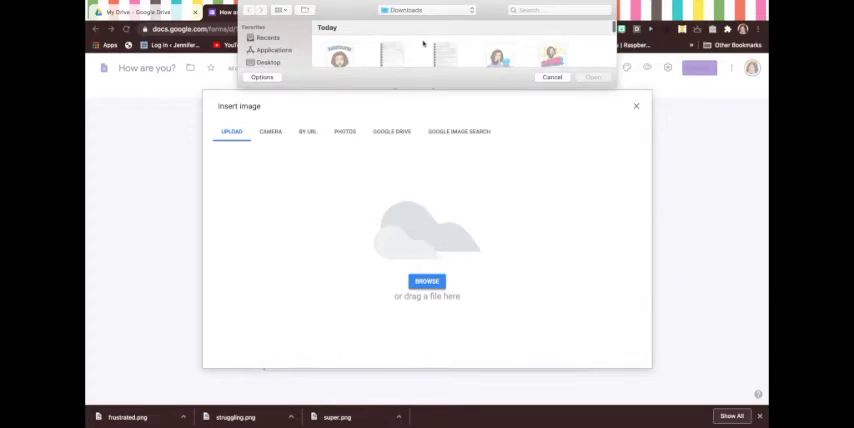
click(498, 55)
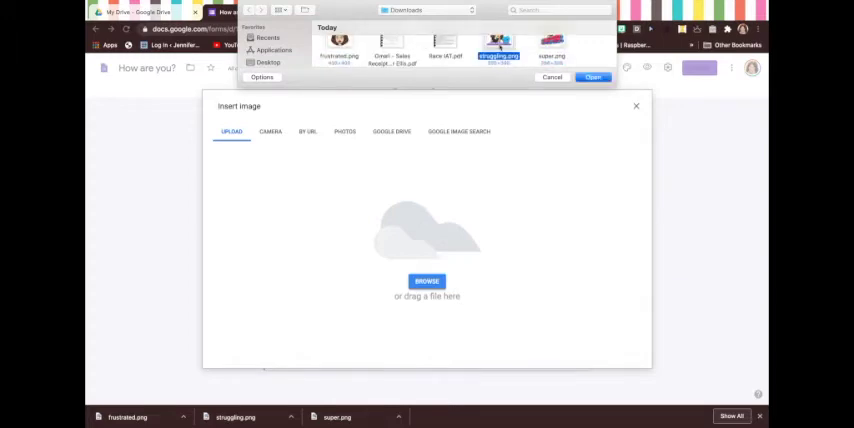
click(593, 77)
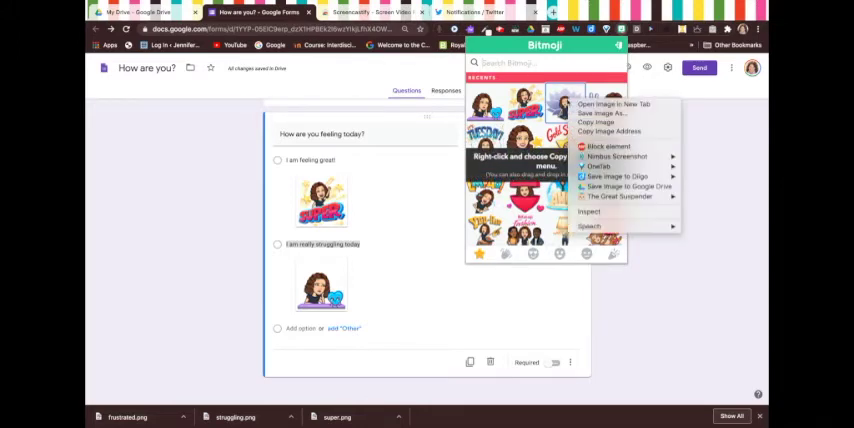
mouse_move(600, 113)
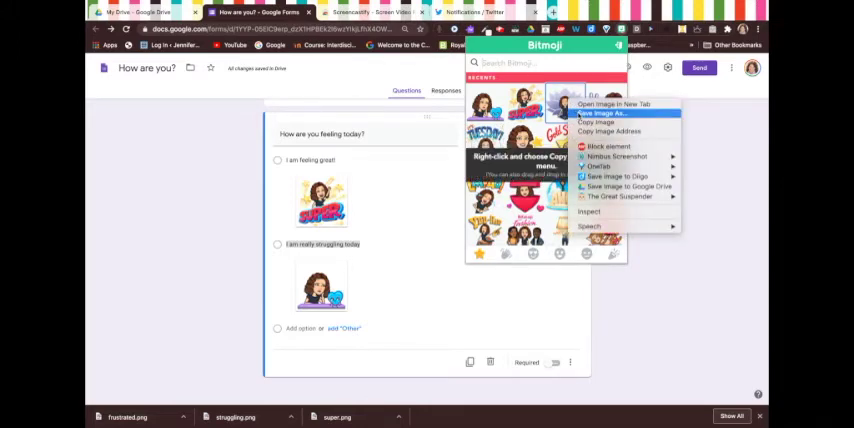
Step: Save the lotus Bitmoji as breathe.png and add a third answer choice
click(597, 112)
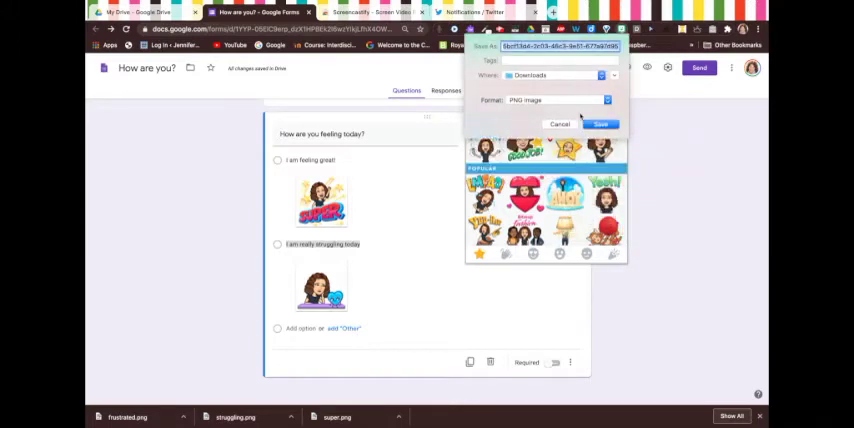
text(breatha)
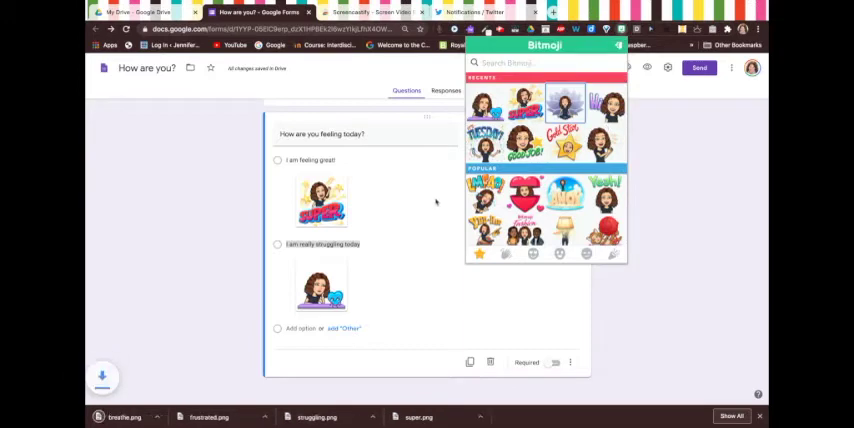
click(308, 328)
text(I will be ok, I)
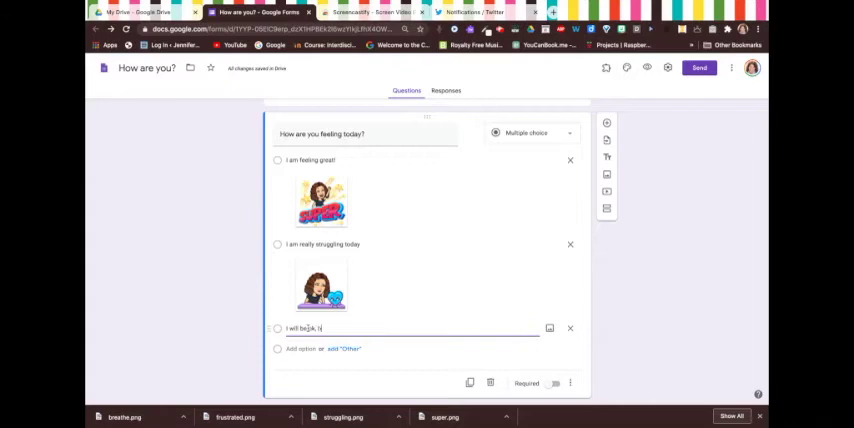
Step: Enter 'I will be ok, but need to take it slow today' and attach breathe.png
text(but need to)
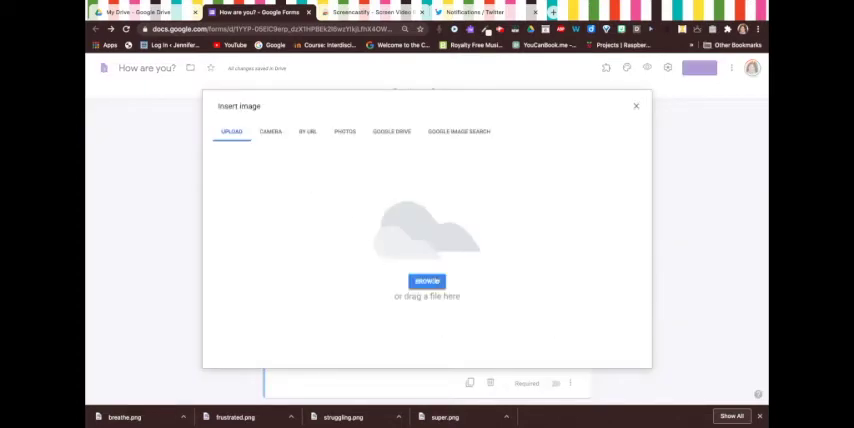
click(426, 281)
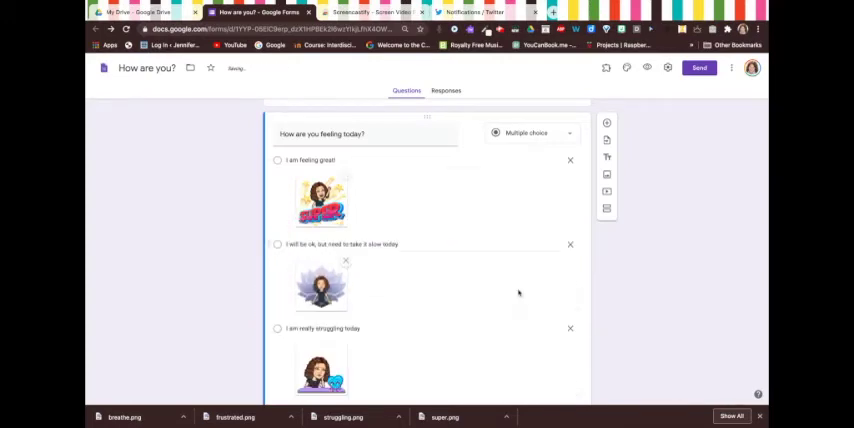
scroll(down, 3)
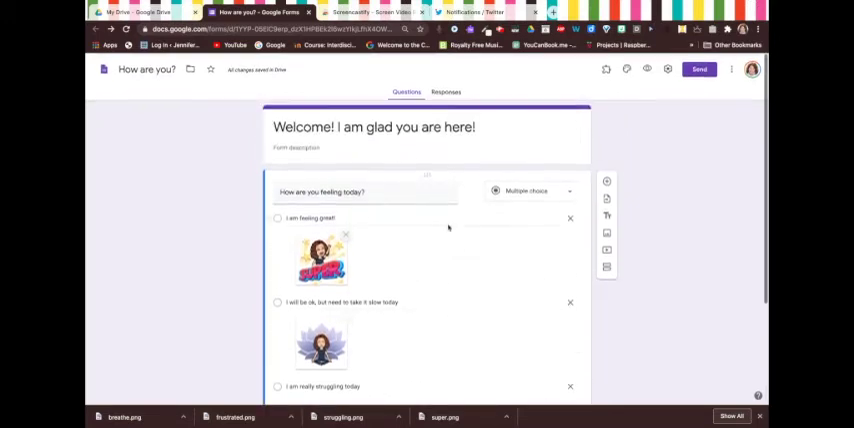
scroll(down, 3)
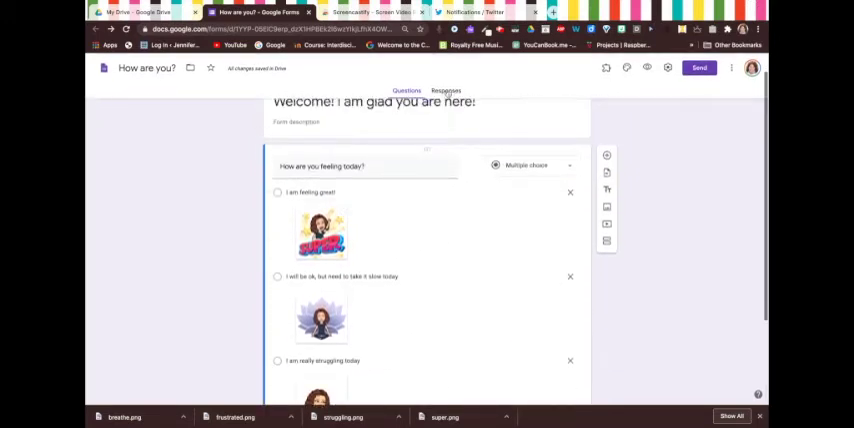
Step: Create a responses spreadsheet from the Responses tab, then return to the Questions view
click(445, 90)
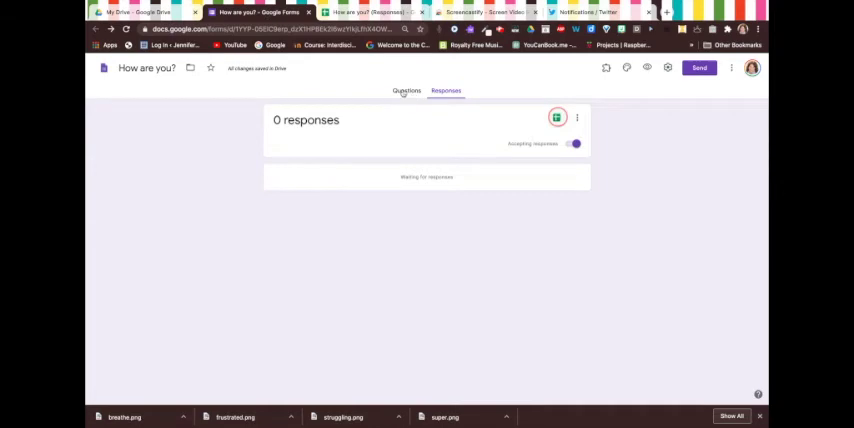
click(406, 90)
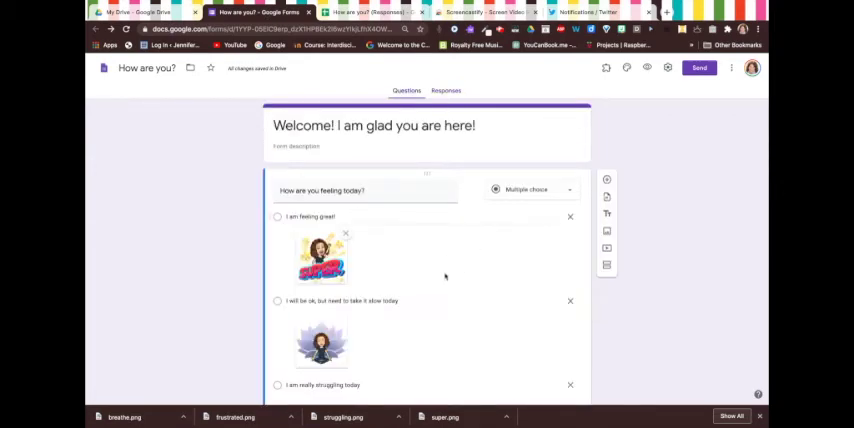
scroll(down, 3)
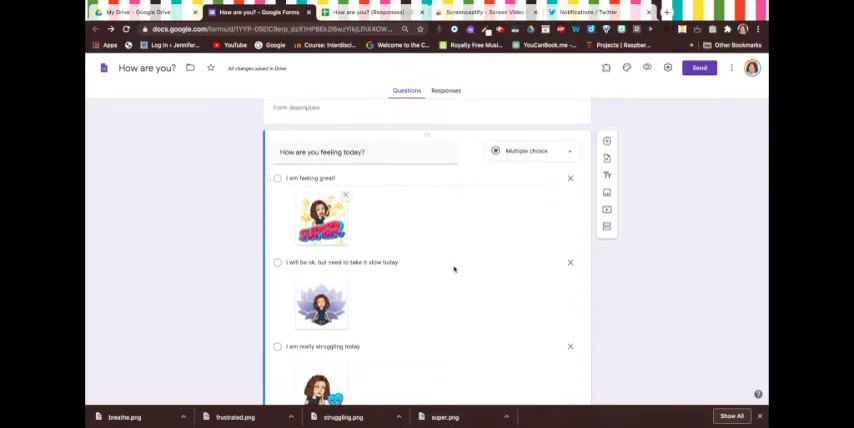
scroll(down, 3)
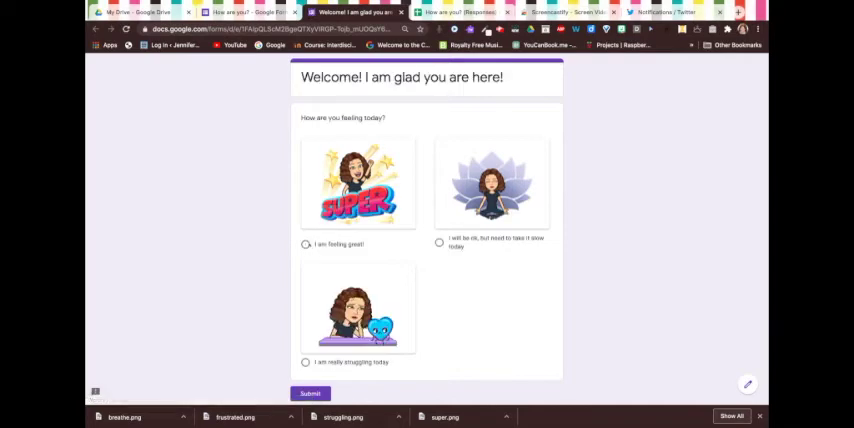
Step: Submit a test response choosing 'I am feeling great!' and start another response
click(306, 244)
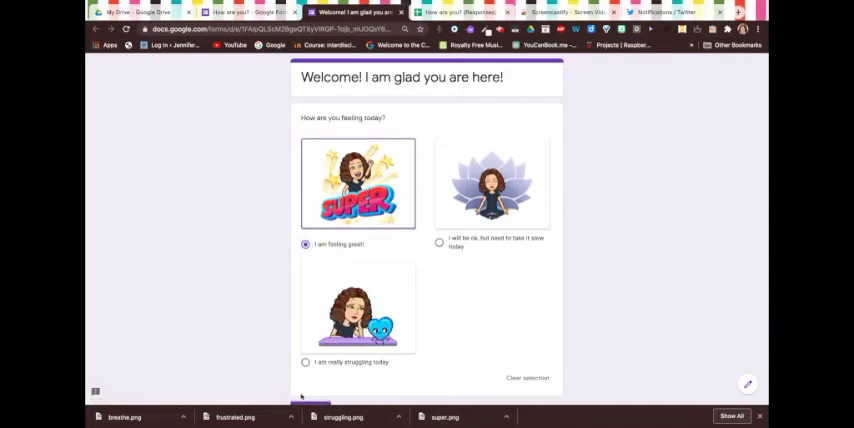
scroll(down, 3)
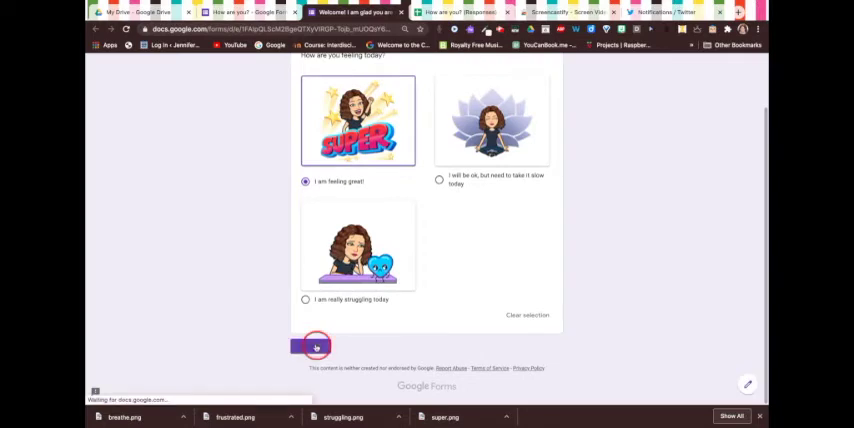
click(310, 347)
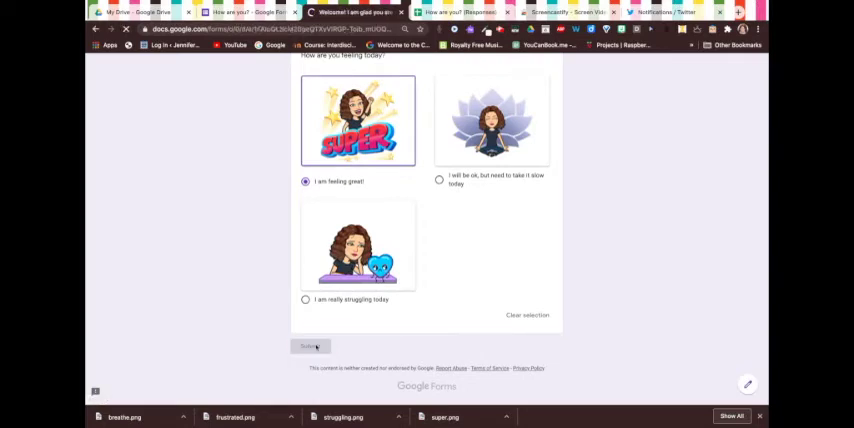
click(309, 346)
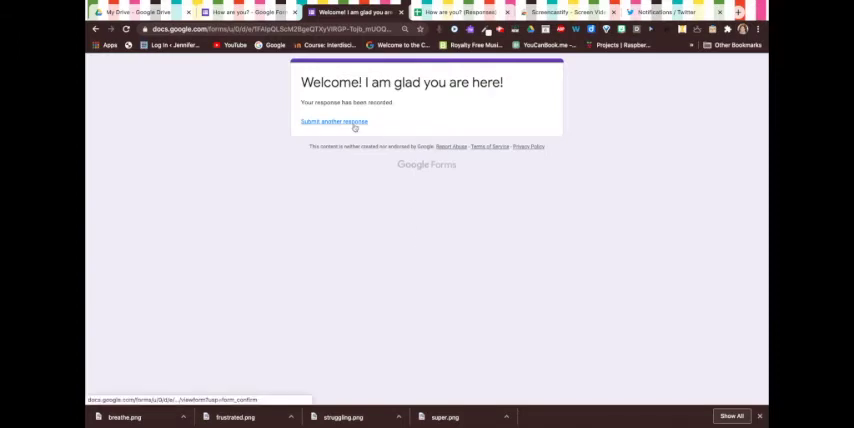
click(333, 121)
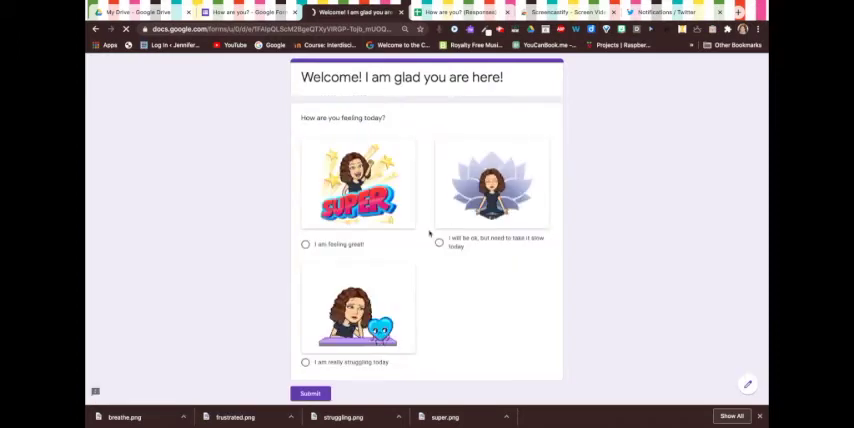
Step: Submit a 'take it slow today' test response and bring up a blank form
click(438, 243)
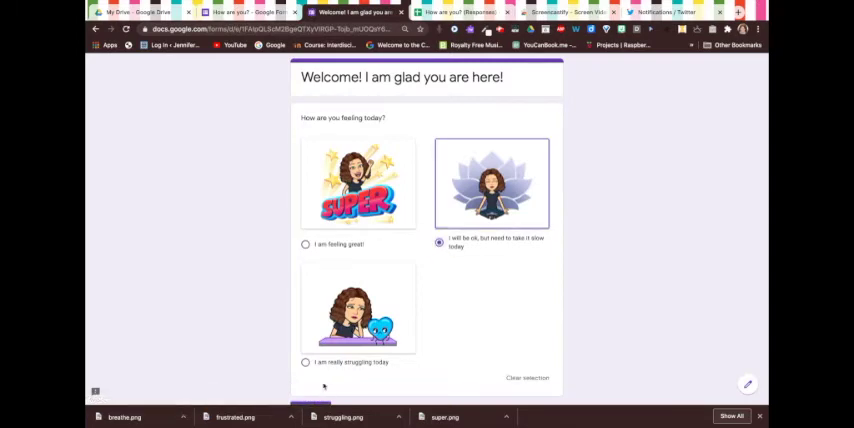
scroll(down, 3)
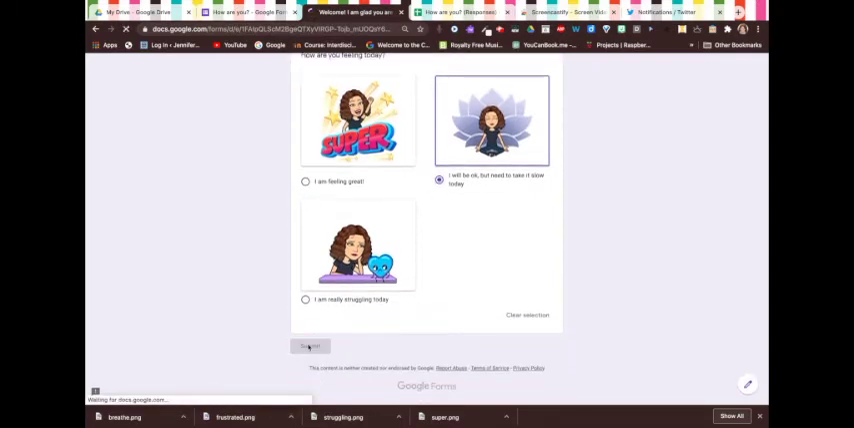
click(309, 346)
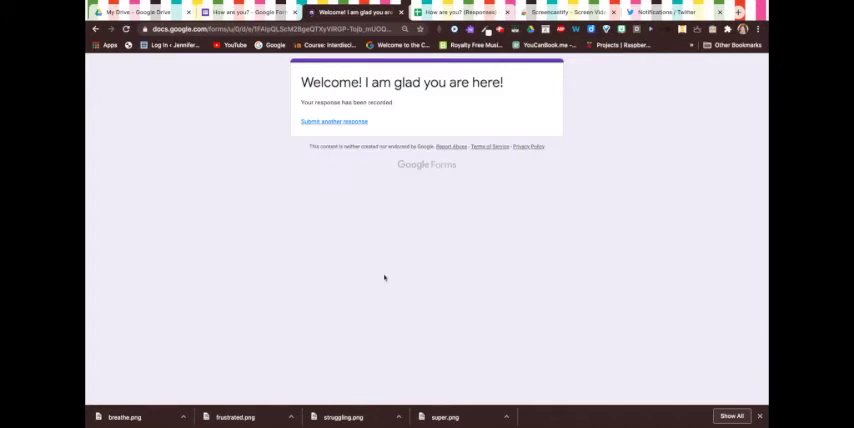
click(333, 121)
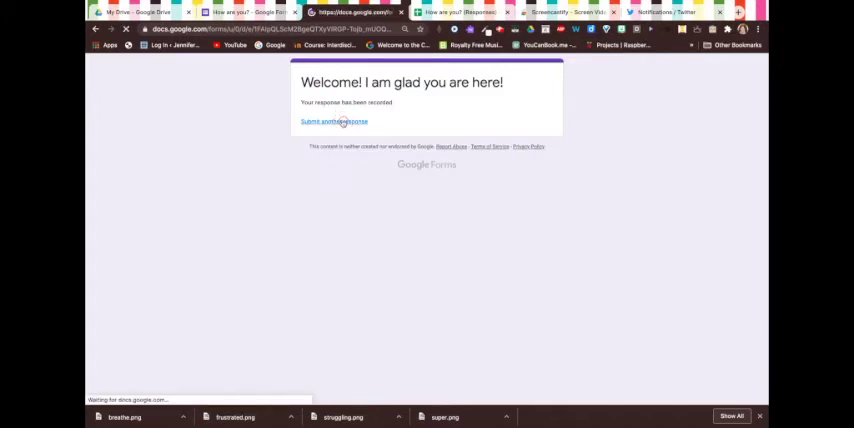
click(333, 121)
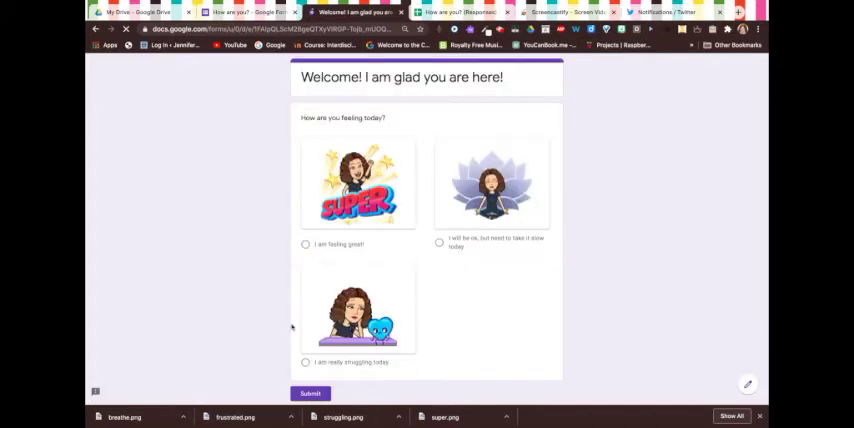
click(306, 362)
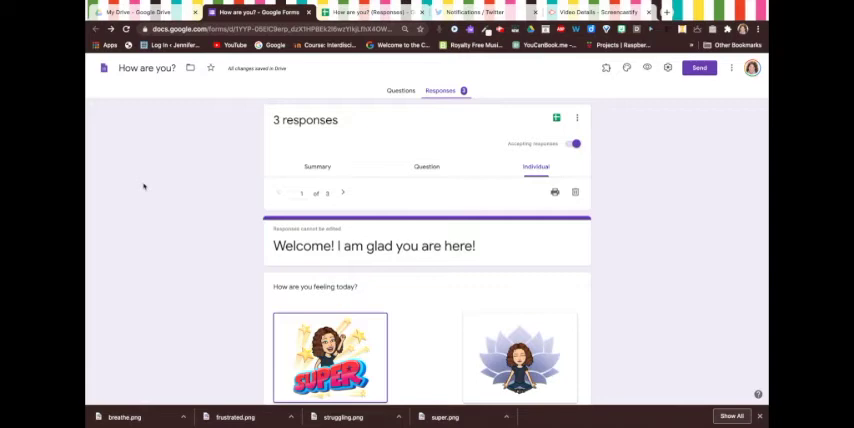
mouse_move(210, 232)
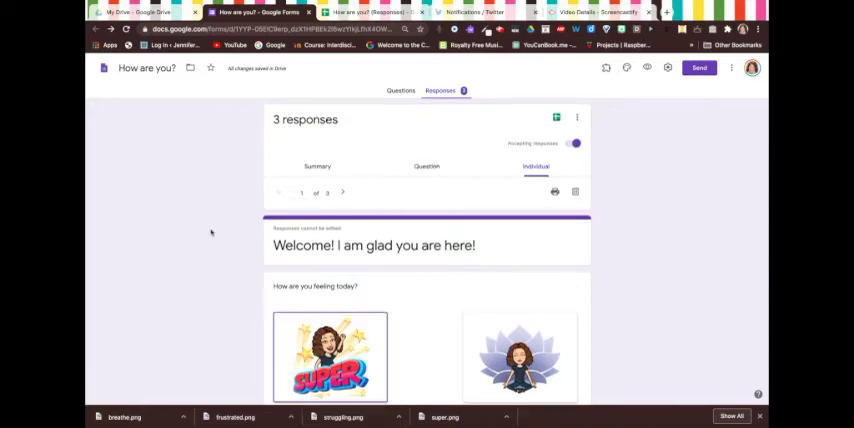
Step: Scroll through the Responses view showing the 3 collected responses
scroll(down, 3)
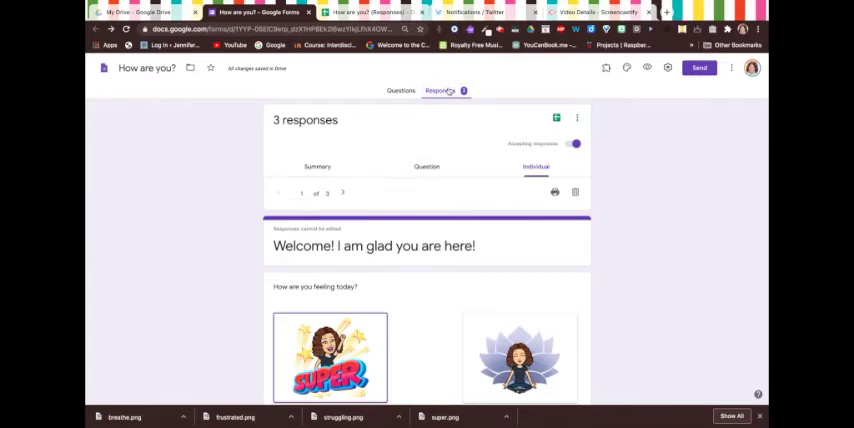
mouse_move(556, 117)
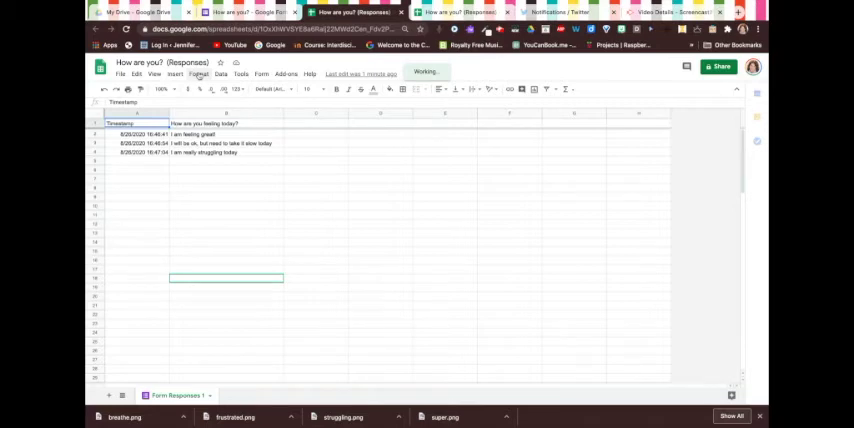
Step: Add a rule on B2:B60 filling cells exactly 'I am feeling great!' green
click(198, 74)
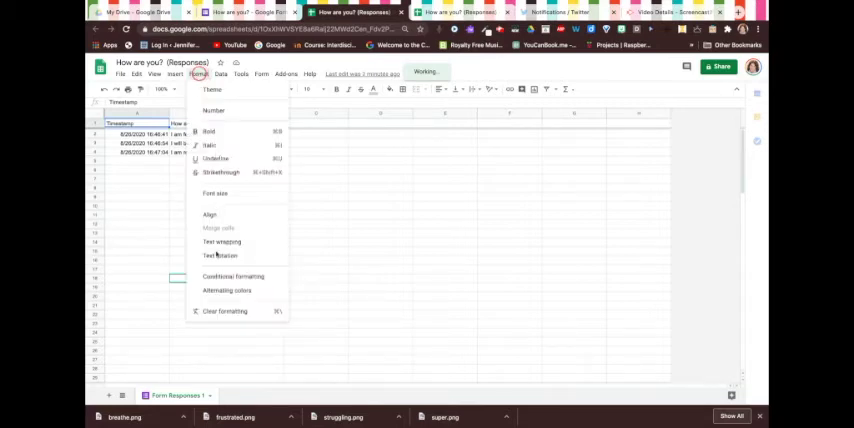
mouse_move(217, 276)
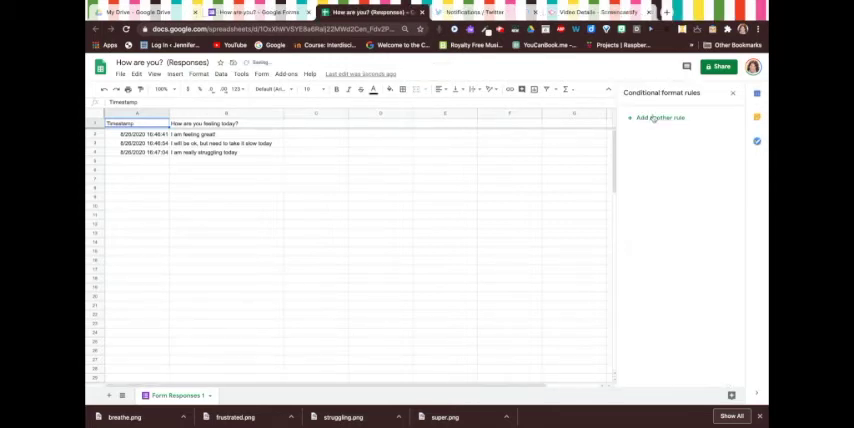
click(659, 117)
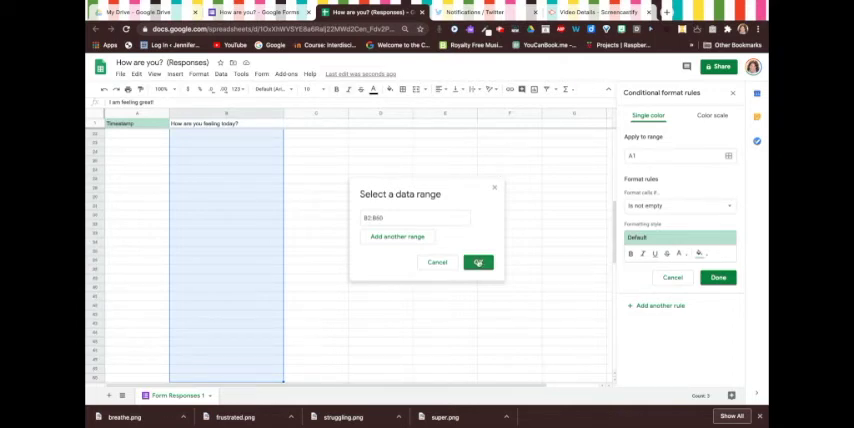
click(478, 261)
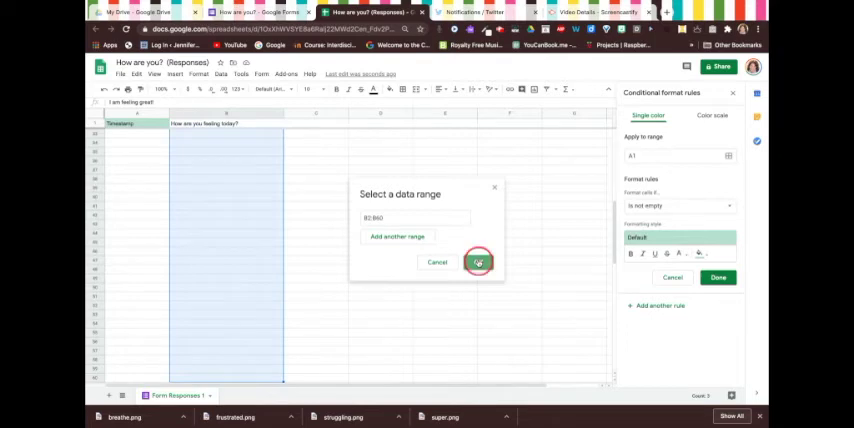
click(478, 262)
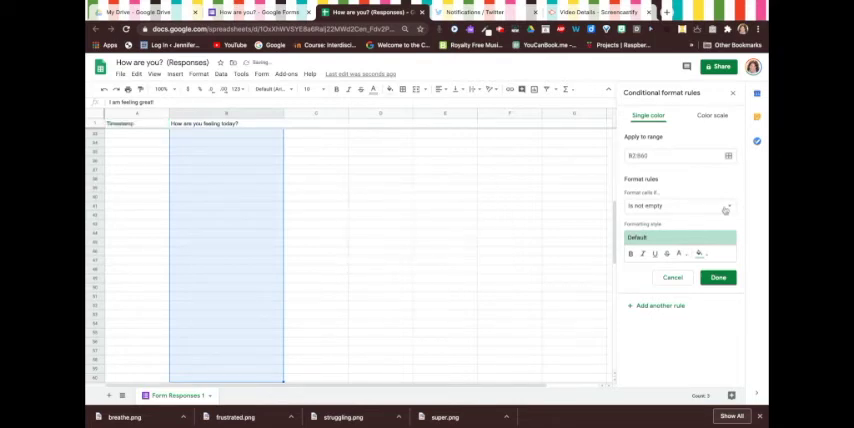
click(680, 206)
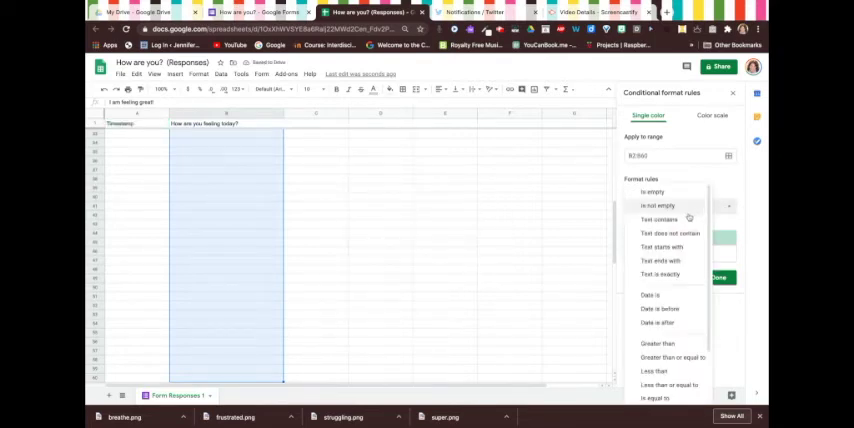
click(658, 274)
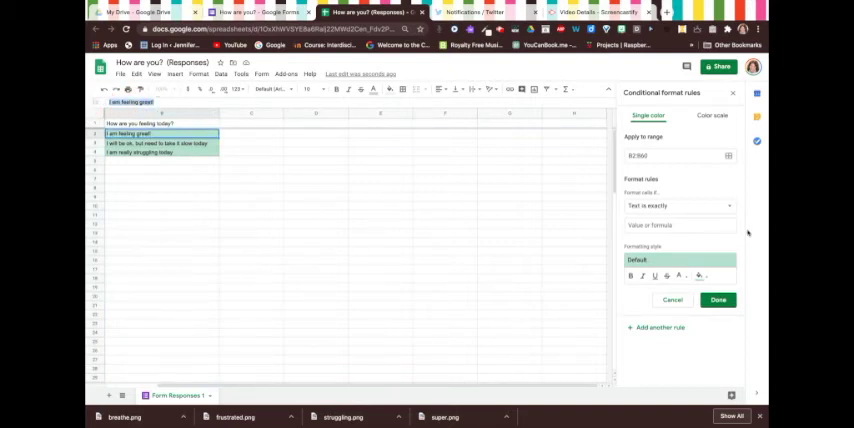
text(I am feeling great!)
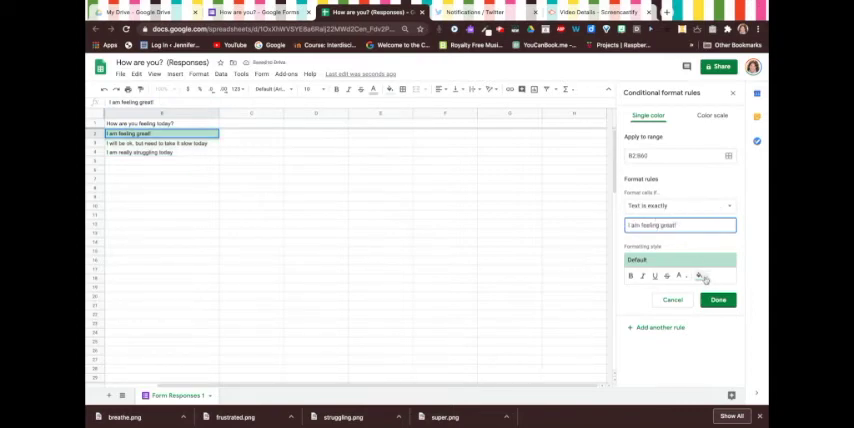
mouse_move(701, 276)
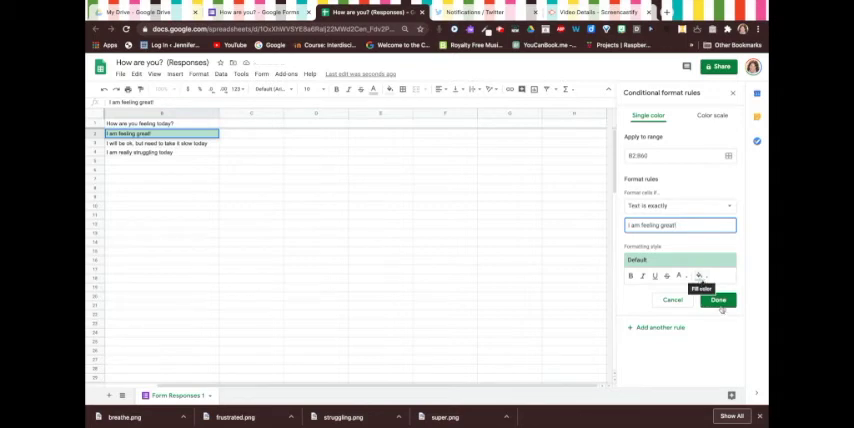
click(718, 300)
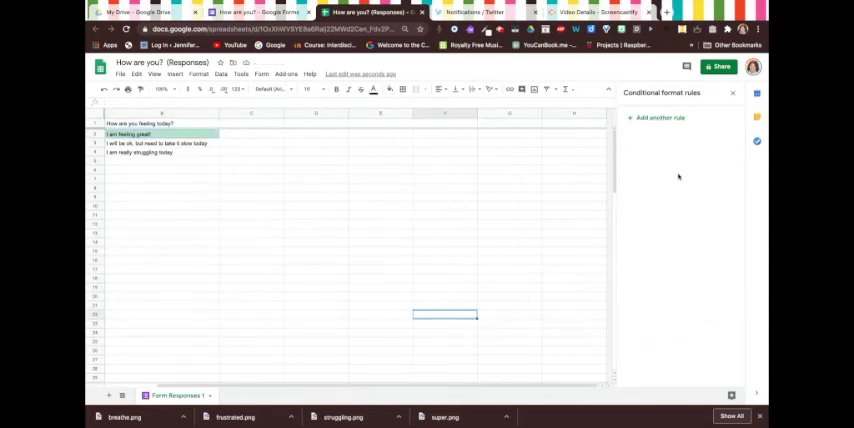
Step: Add a second rule on the answers column with yellow fill for the take-it-slow answer
click(660, 117)
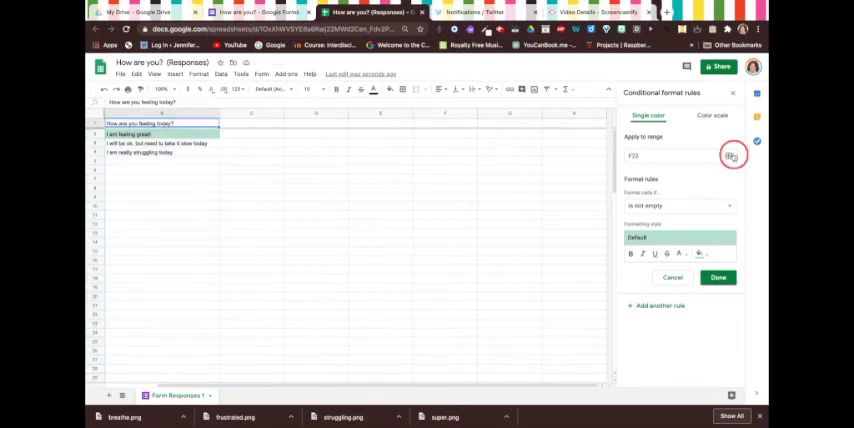
click(730, 155)
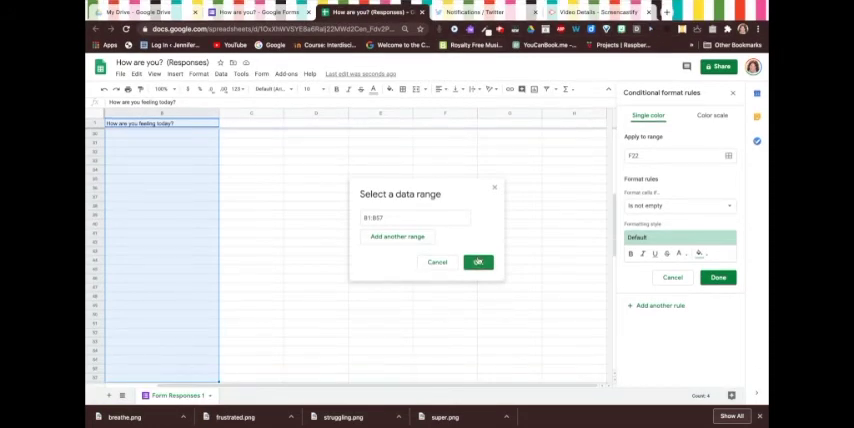
click(477, 262)
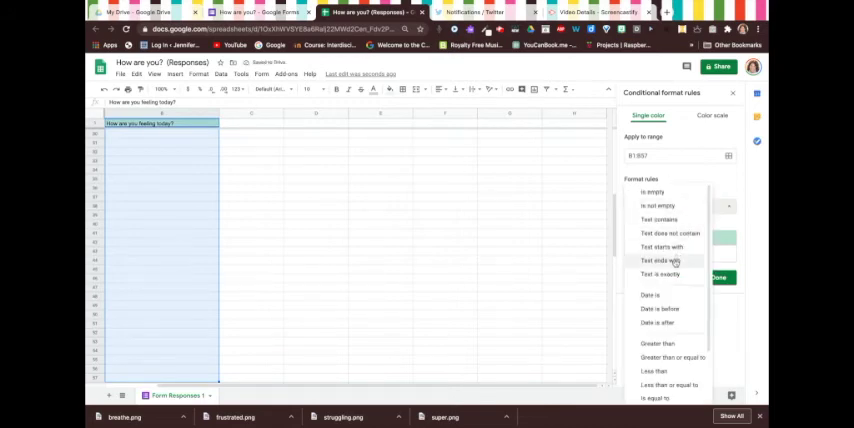
click(662, 275)
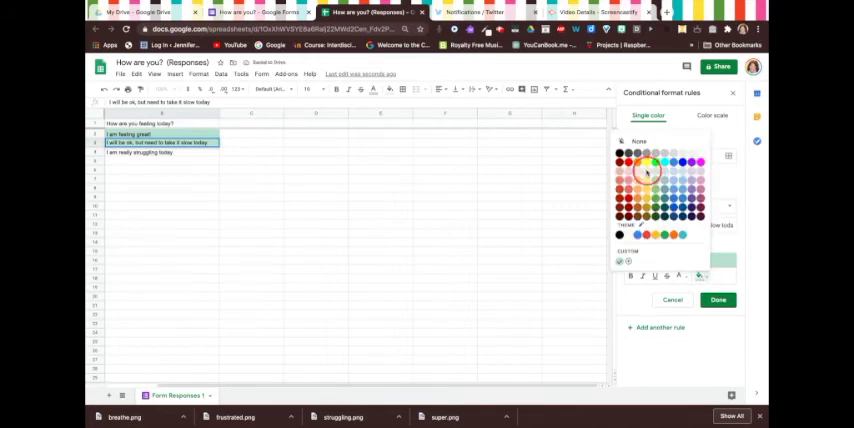
click(647, 173)
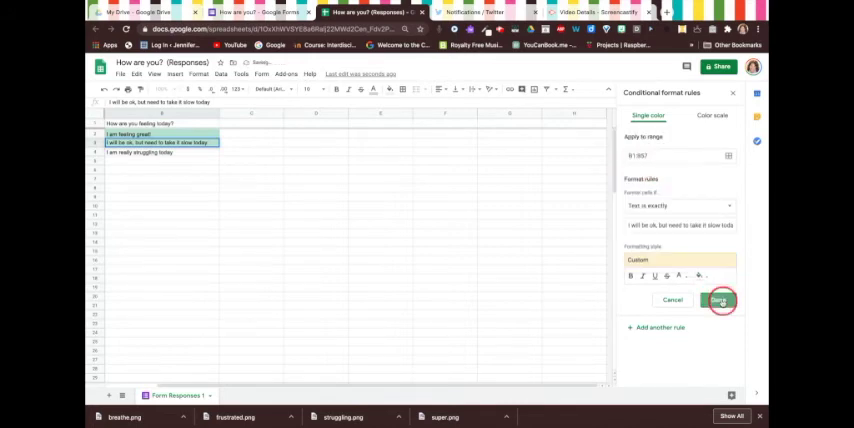
click(719, 300)
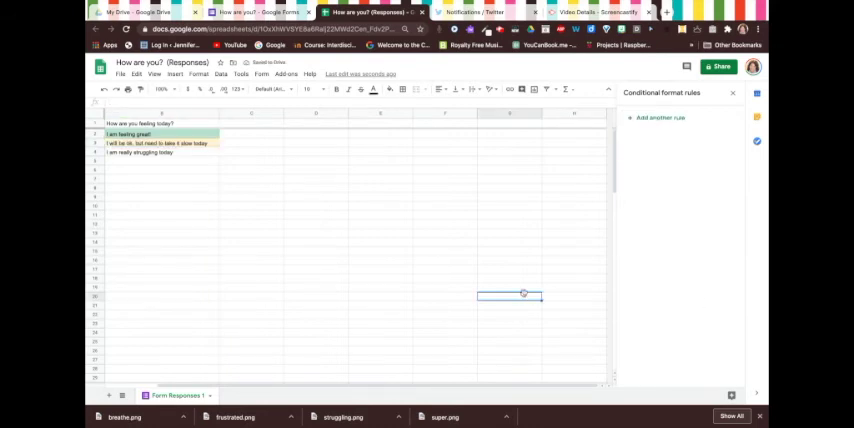
mouse_move(165, 153)
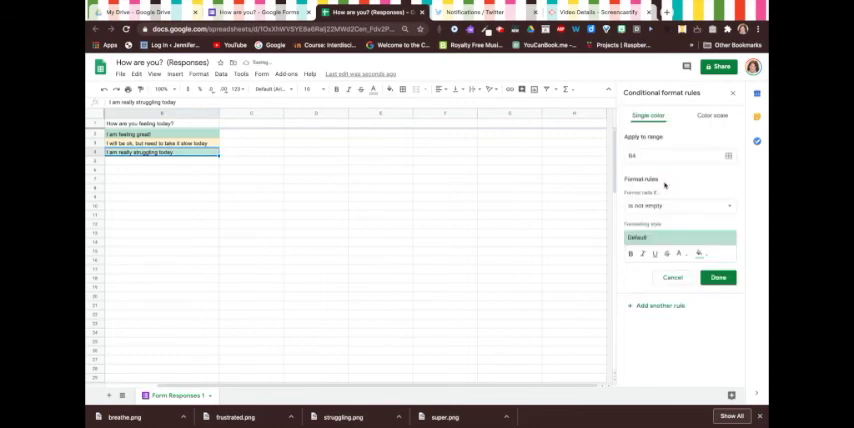
mouse_move(160, 124)
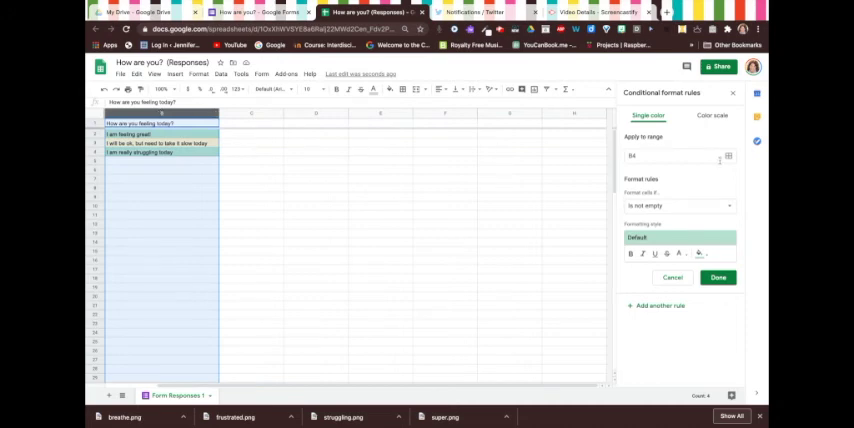
Step: Add a rule on column B filling cells exactly 'I am really struggling today' red
click(729, 156)
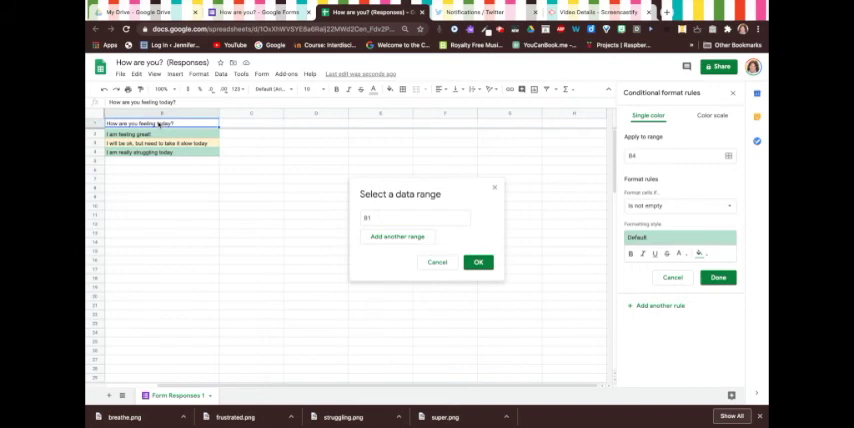
drag(157, 123, 157, 270)
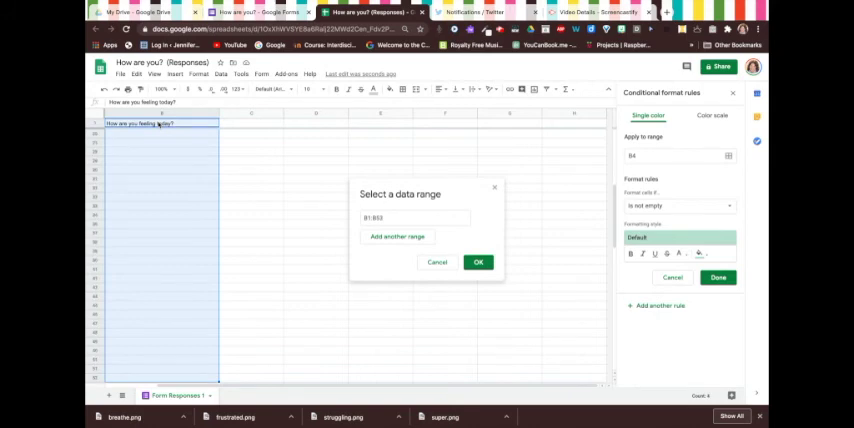
click(477, 262)
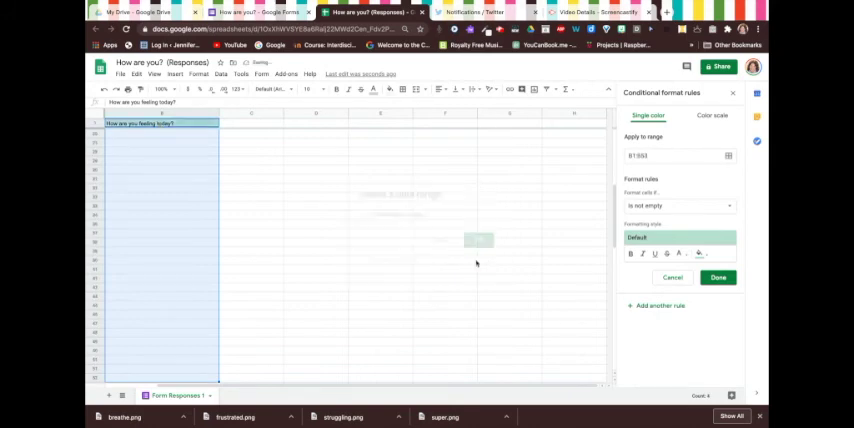
click(678, 205)
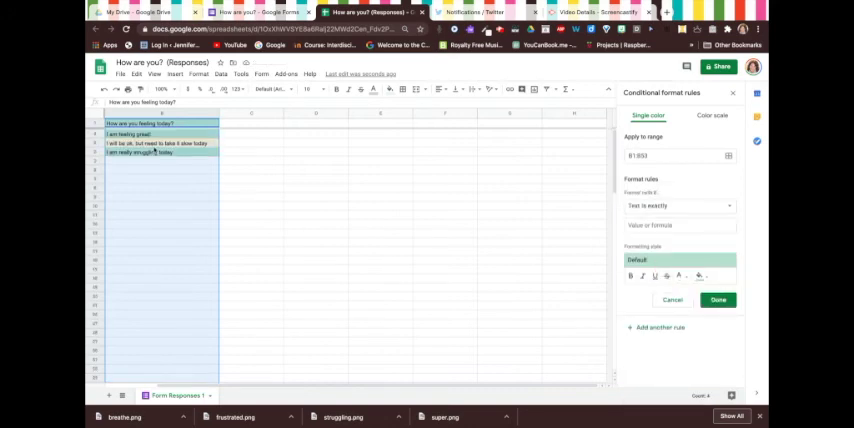
click(155, 152)
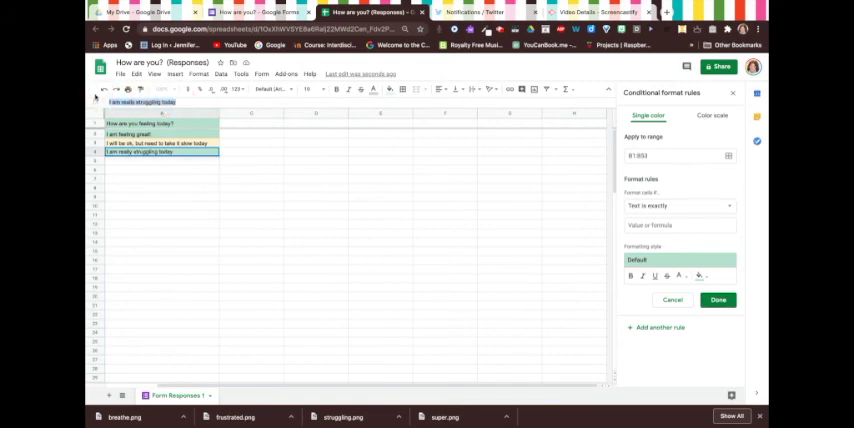
click(680, 225)
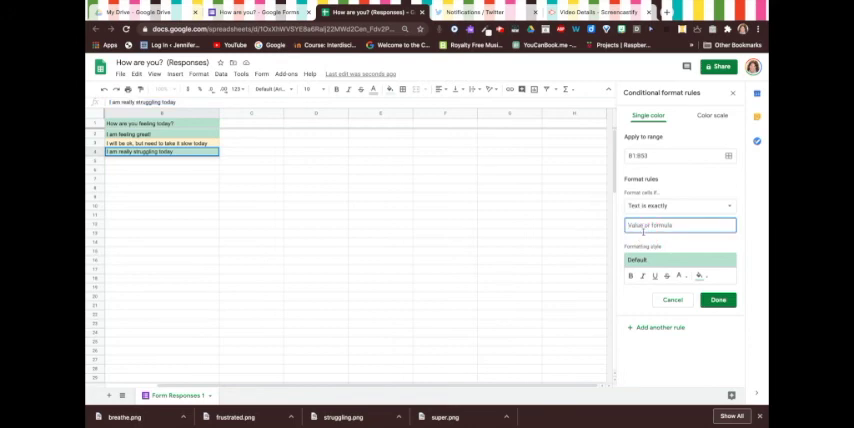
text(I am really struggling today)
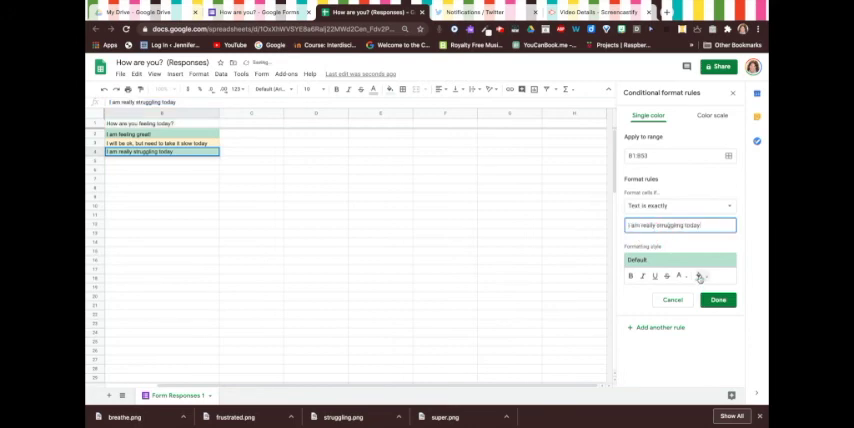
click(700, 277)
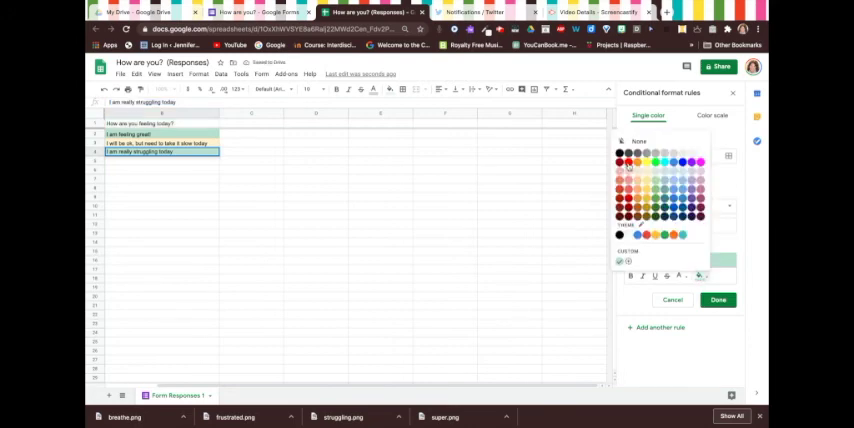
click(718, 299)
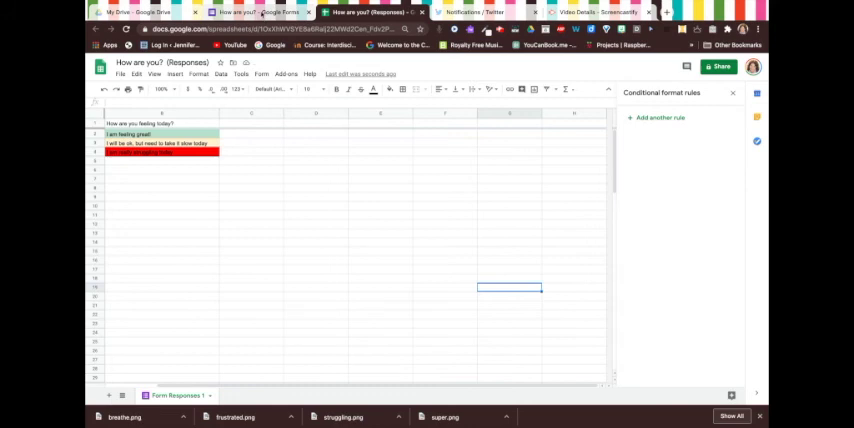
Step: Return to the How are you? form's questions and open its live preview
click(265, 12)
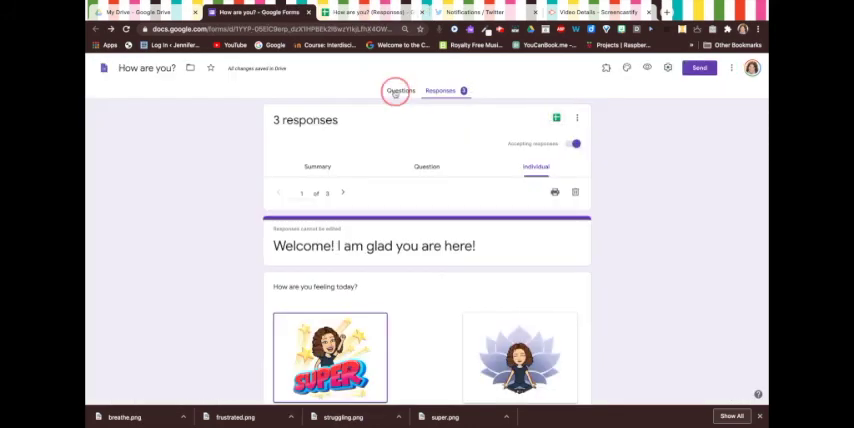
click(399, 90)
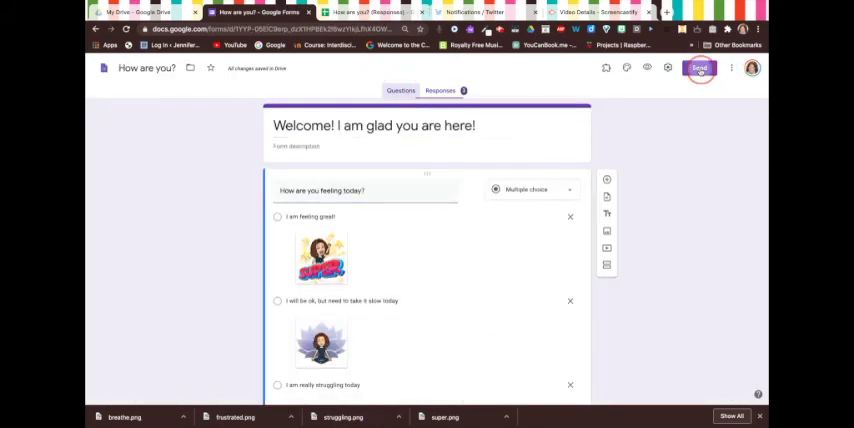
click(699, 67)
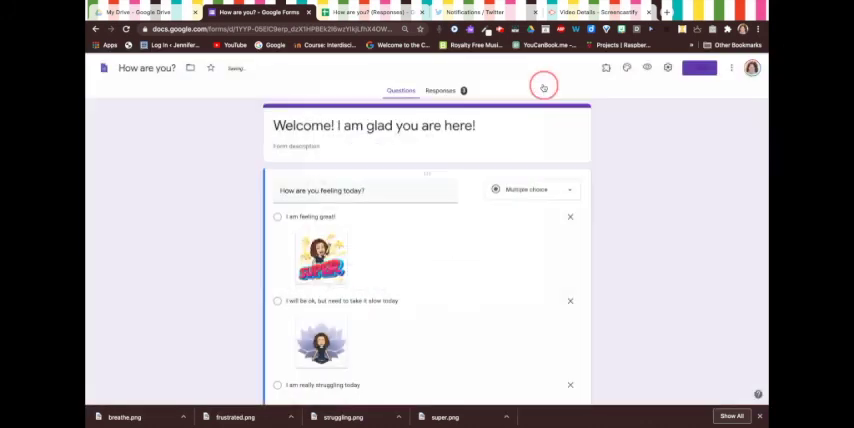
click(544, 85)
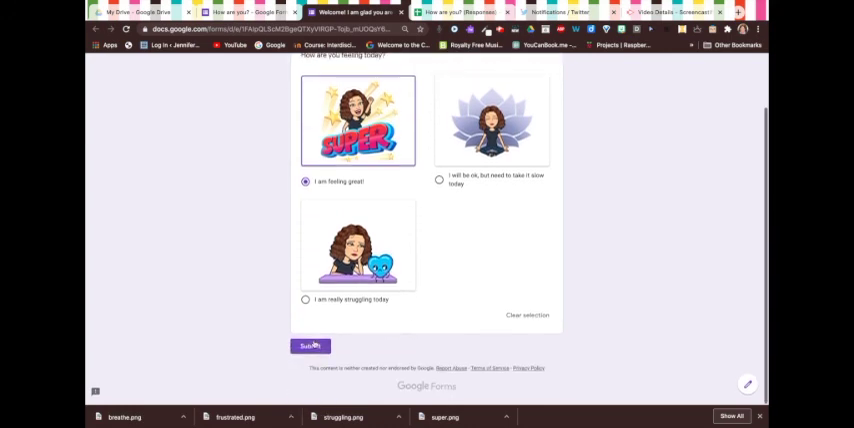
Step: Submit 'I am feeling great!', then a second response 'I am really struggling today'
click(310, 346)
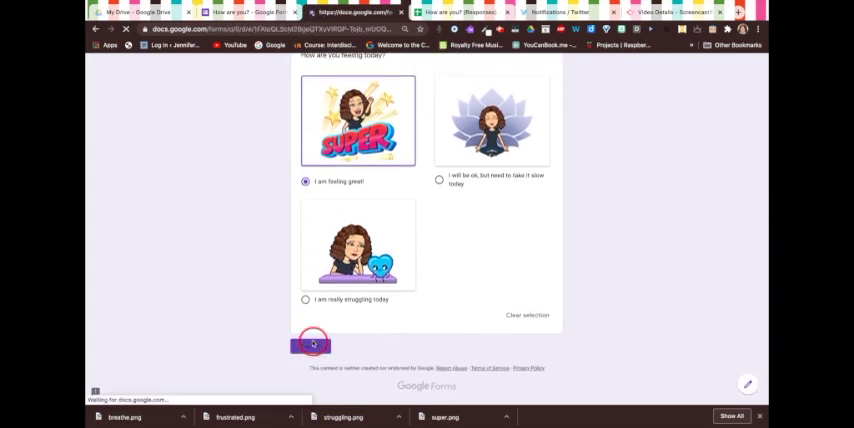
click(311, 344)
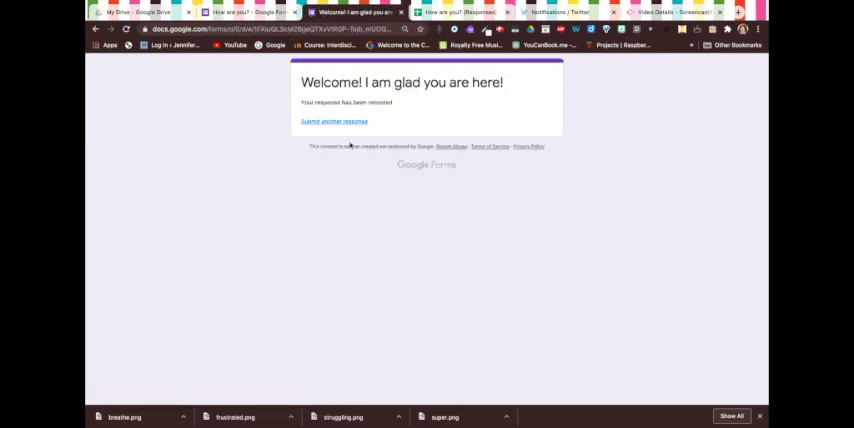
click(334, 121)
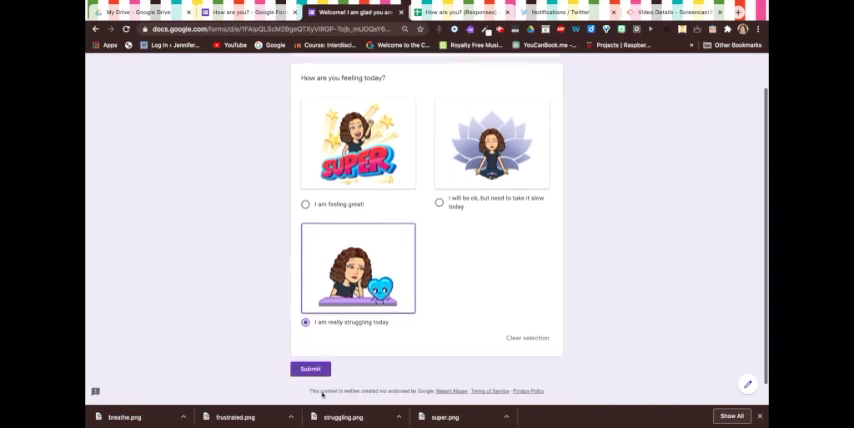
click(309, 369)
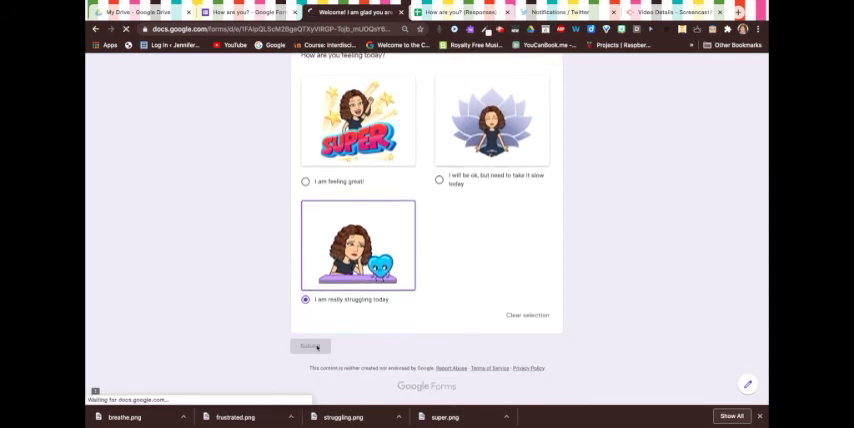
click(309, 346)
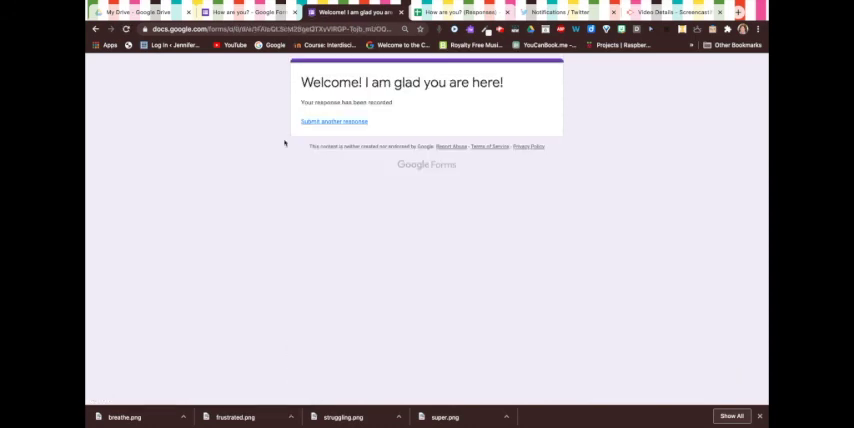